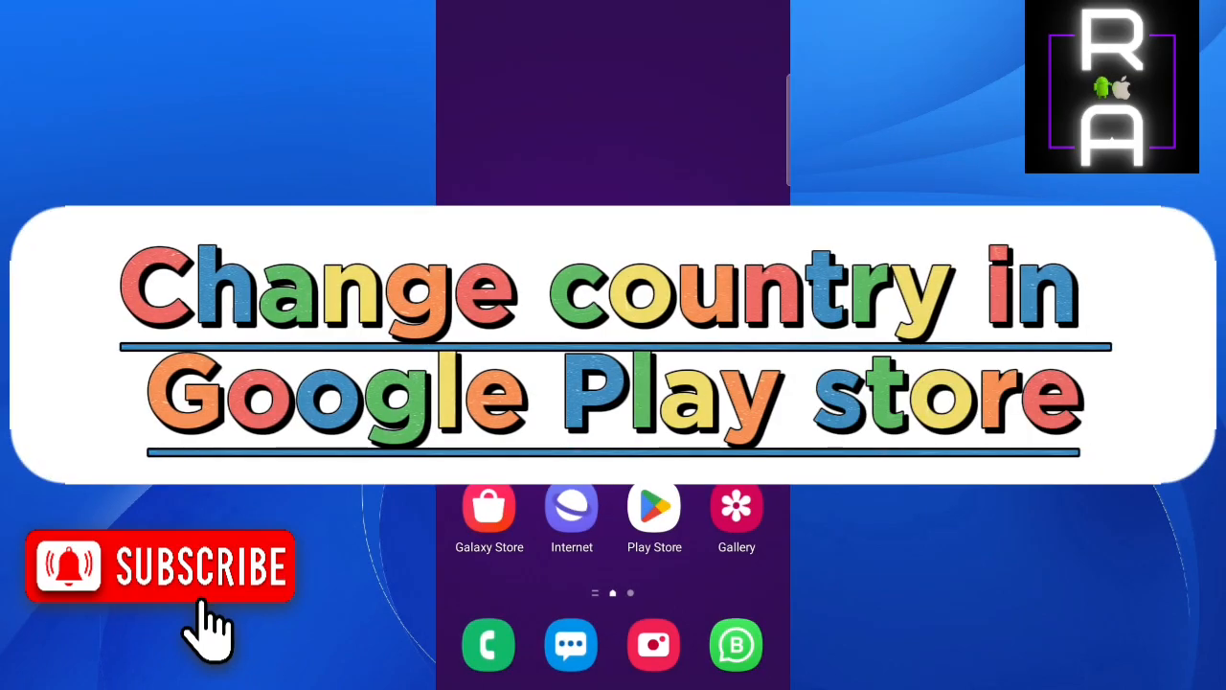
# Launch the Play Store from the home screen to its Apps recommendations page.
pyautogui.click(653, 502)
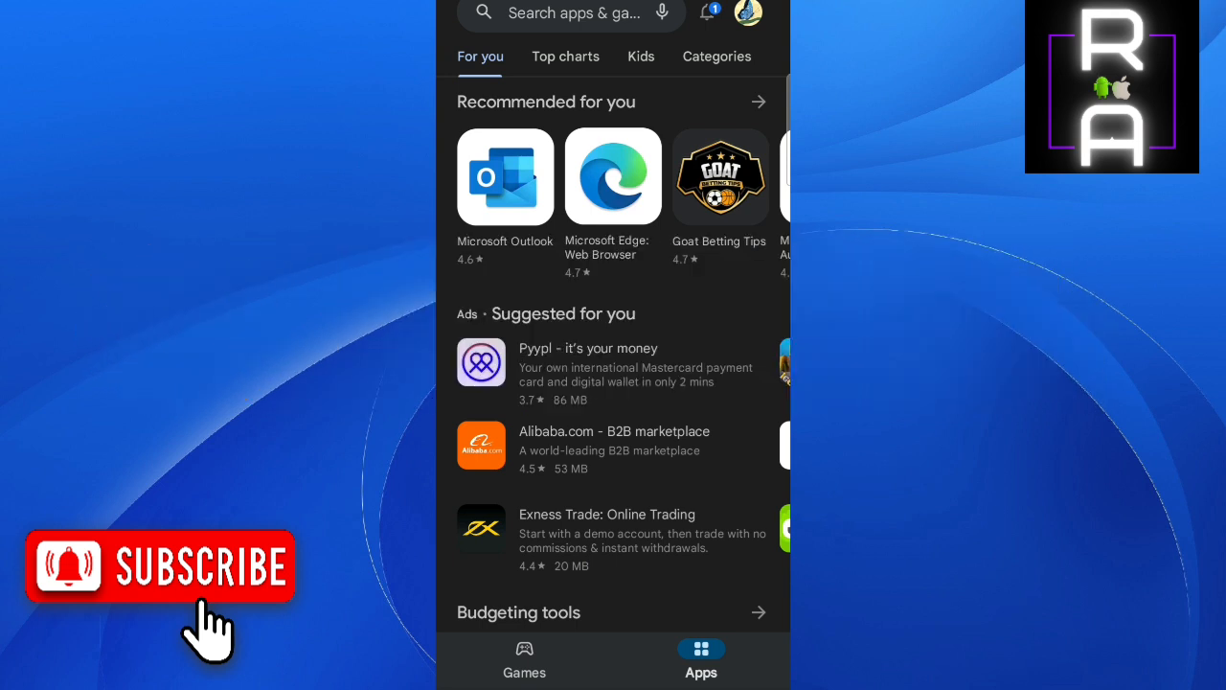
# Reach Play Store Settings via the profile menu and expand the General group.
pyautogui.click(747, 12)
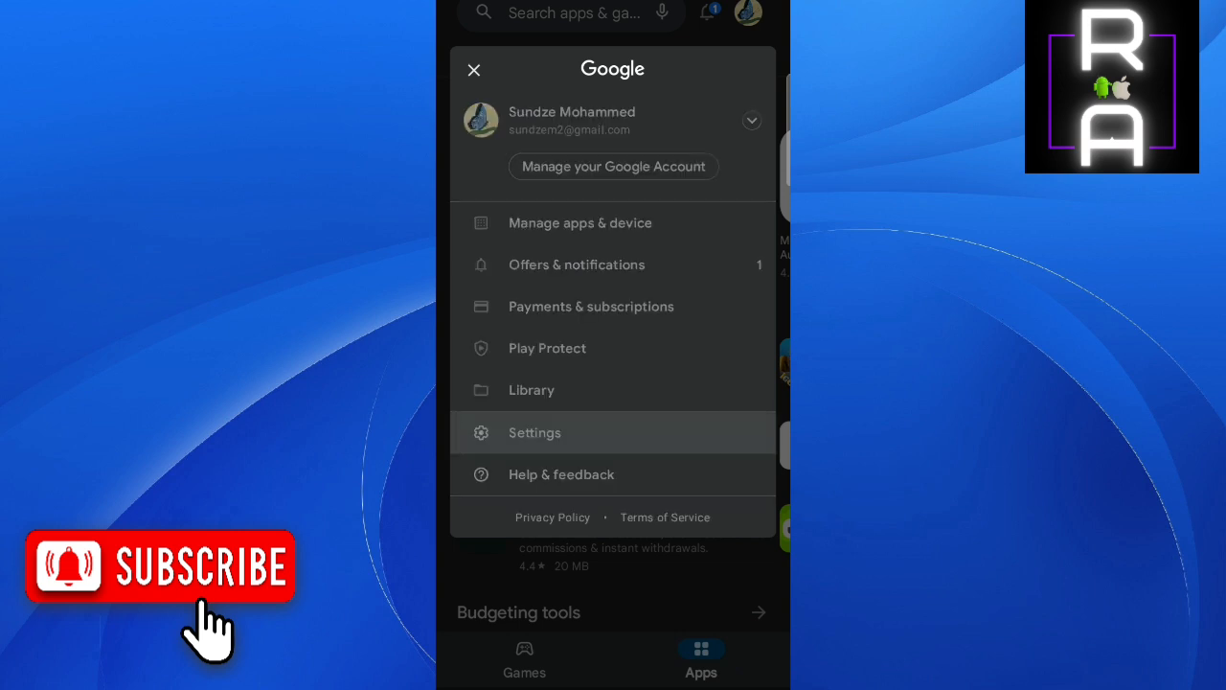
pyautogui.click(533, 433)
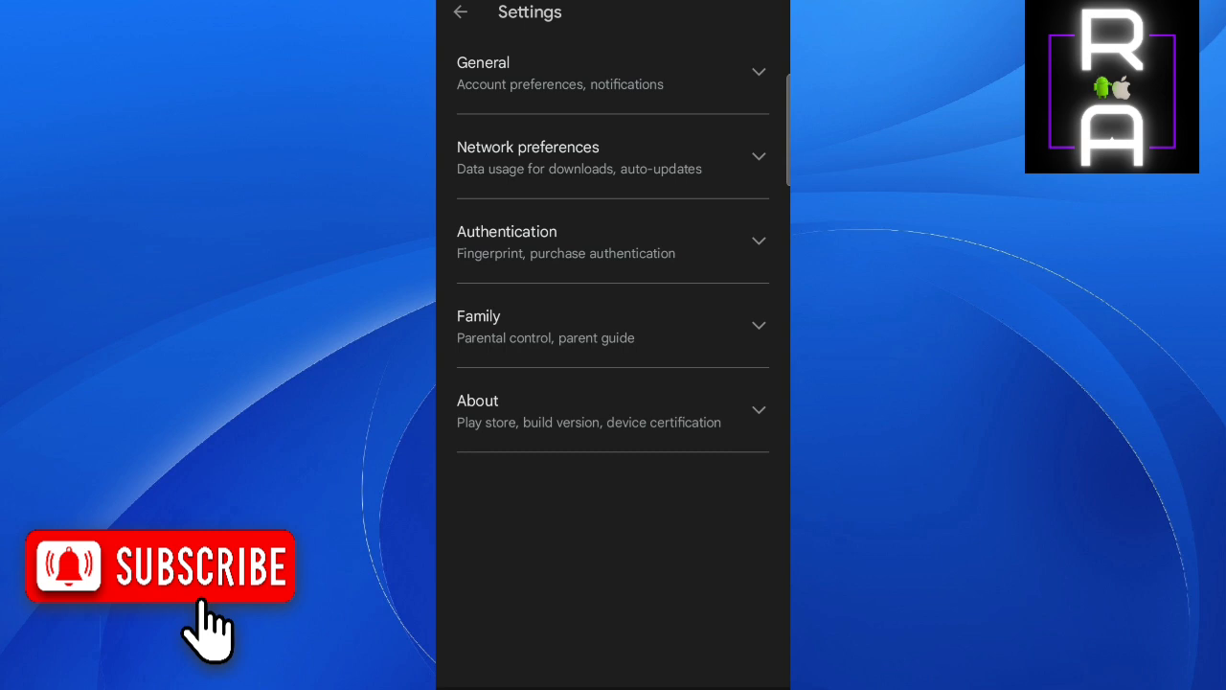
pyautogui.click(613, 73)
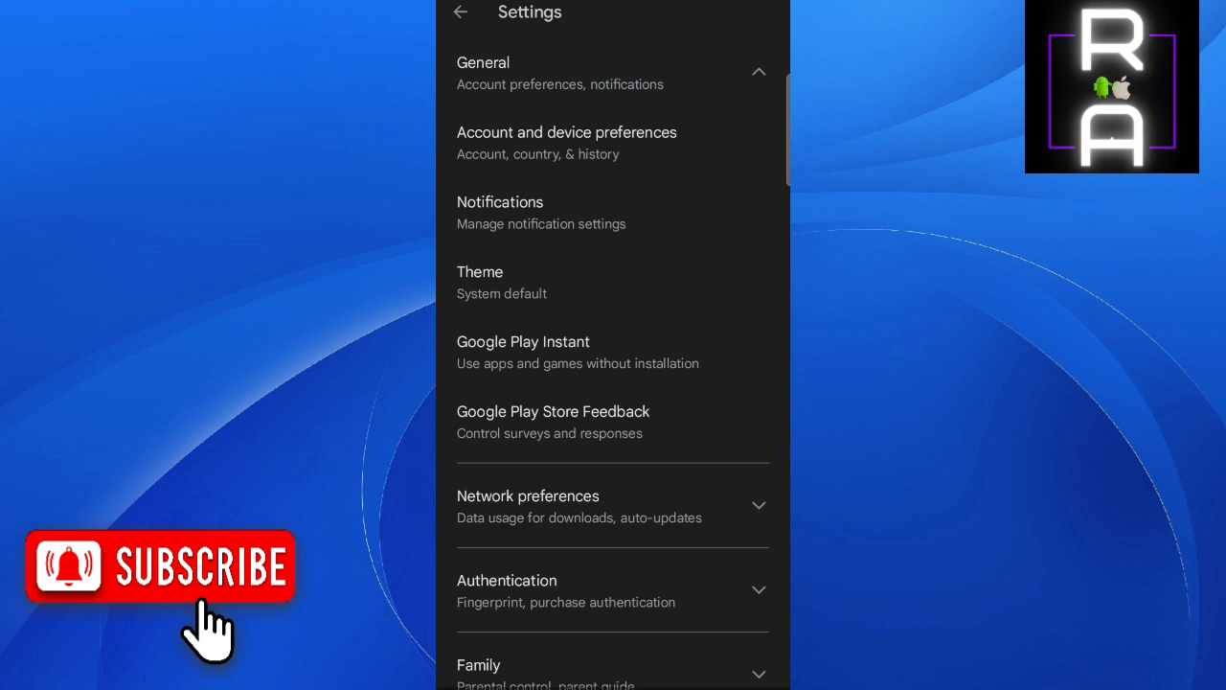
# Show Account and device preferences with the Country and profiles section listing Cameroon.
pyautogui.click(567, 142)
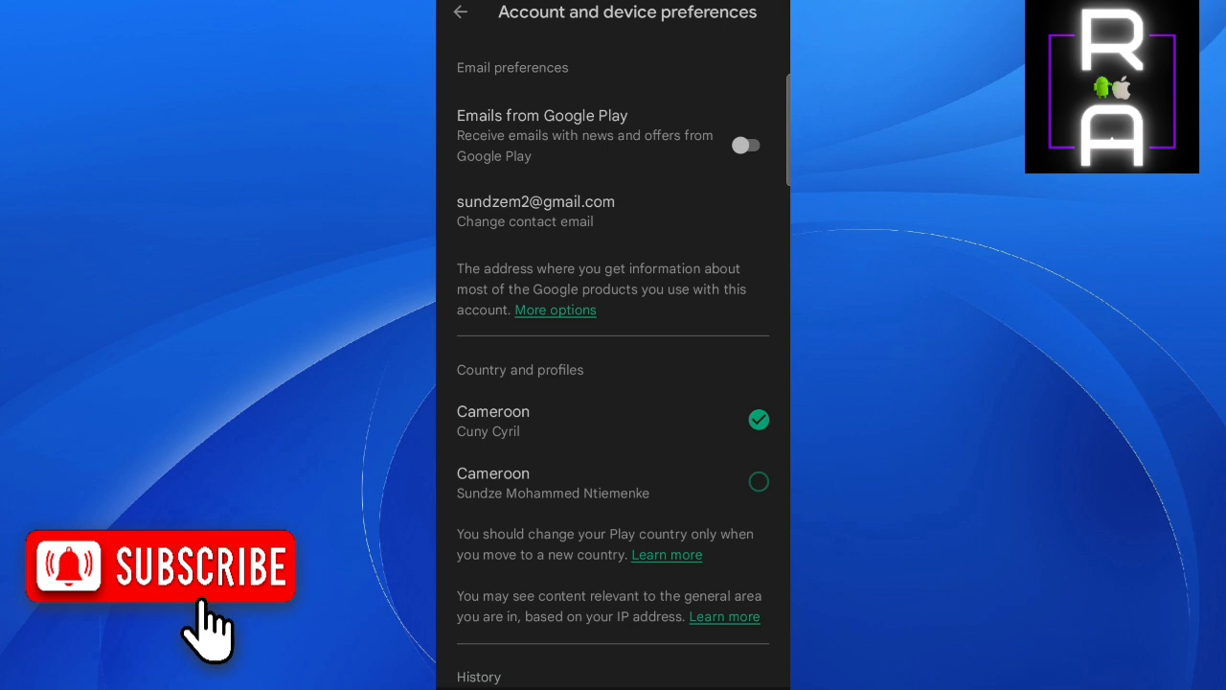
pyautogui.scroll(-3)
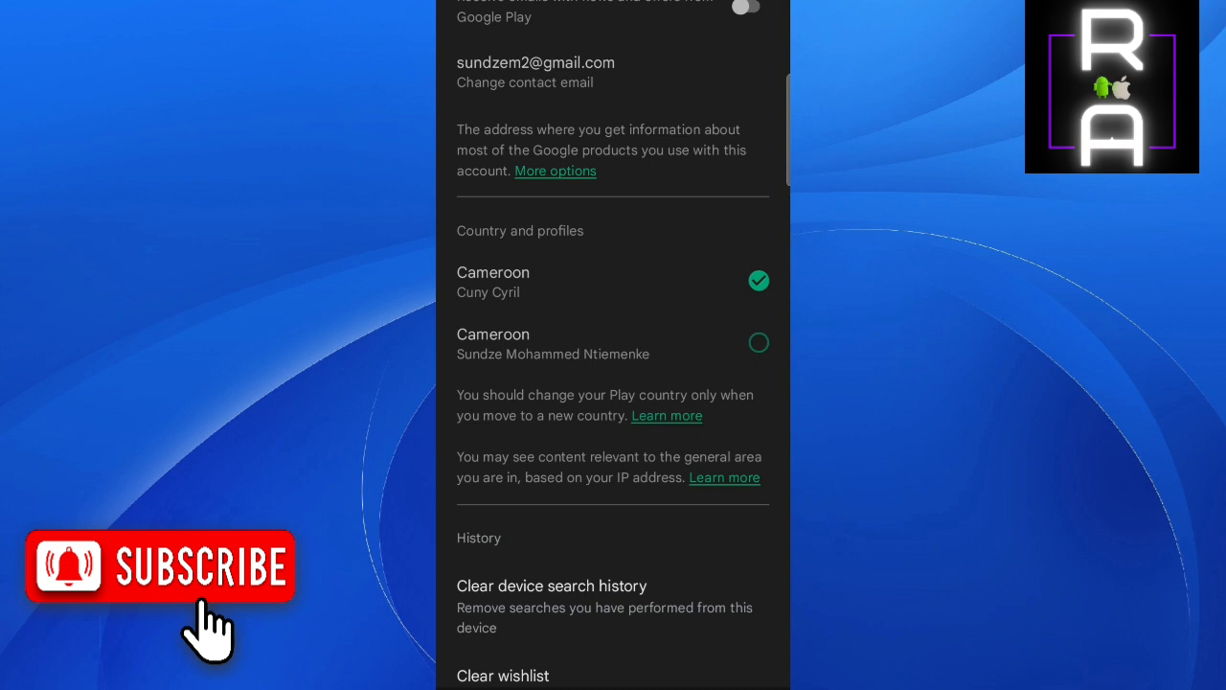
pyautogui.scroll(3)
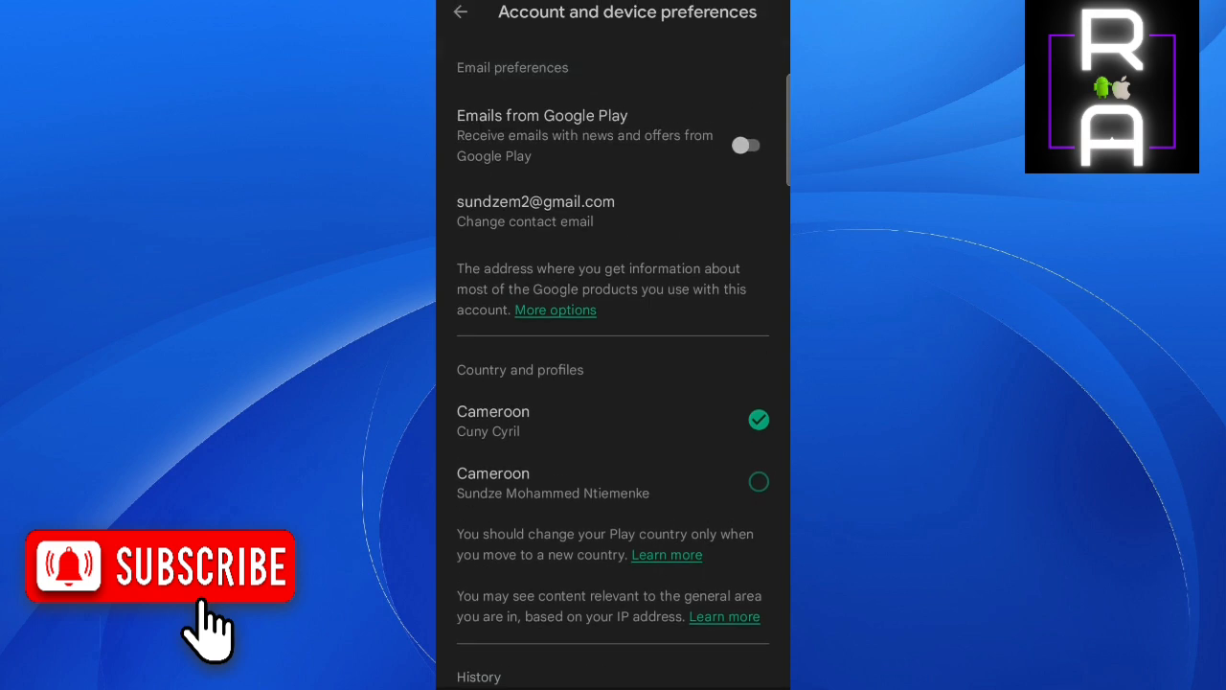
pyautogui.scroll(-3)
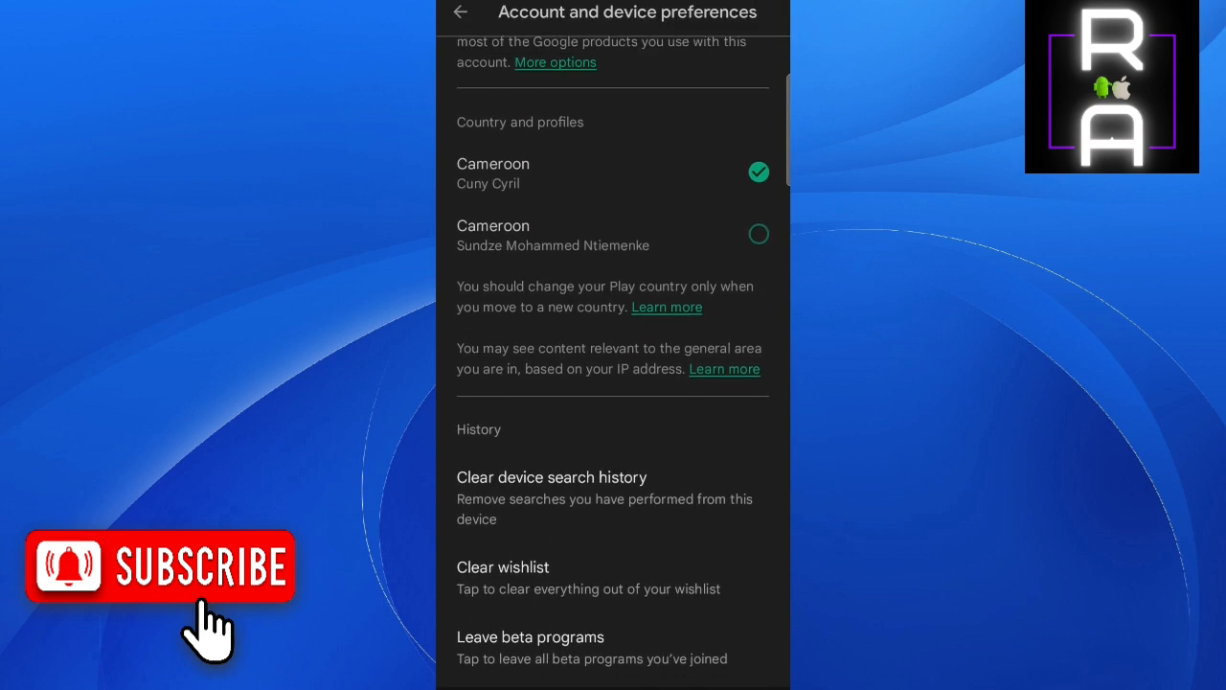
pyautogui.scroll(3)
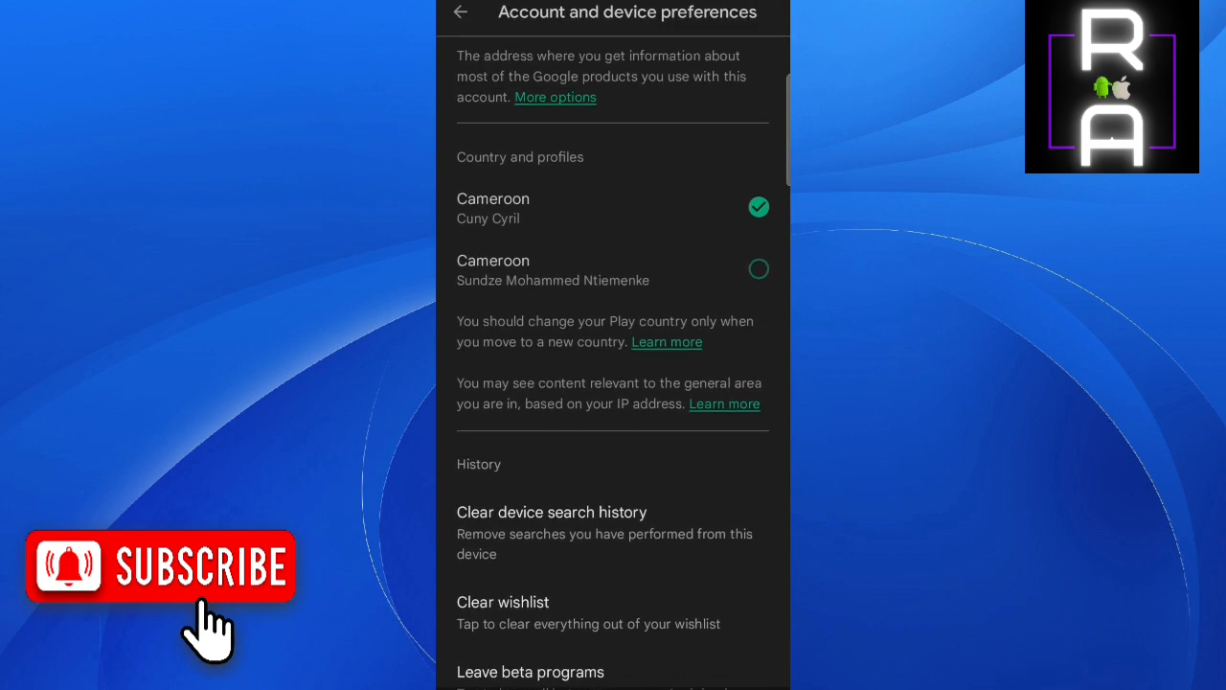